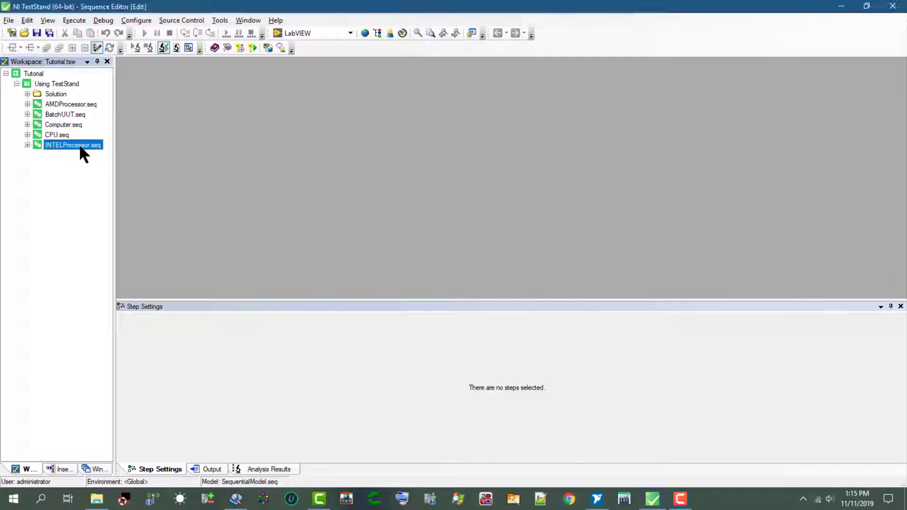
Load INTELProcessor.seq from the Workspace pane to show its MainSequence.
double_click(72, 144)
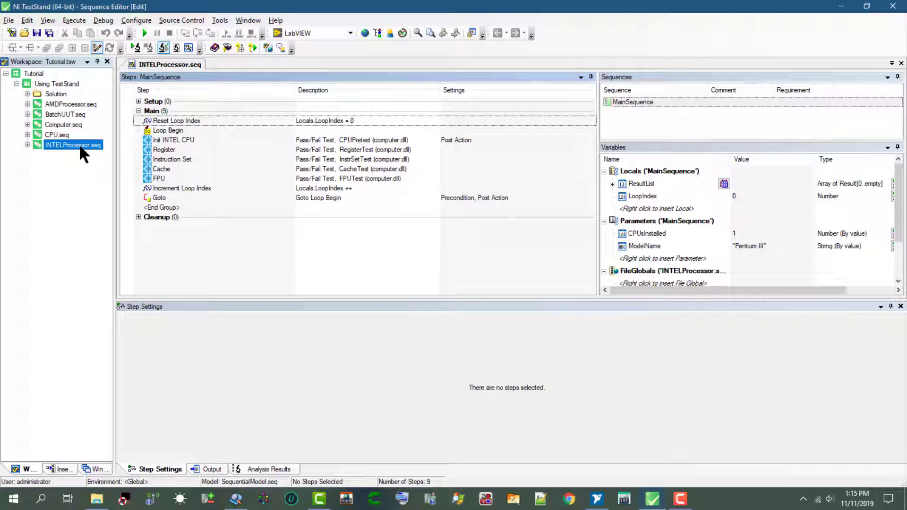
mouse_move(263, 496)
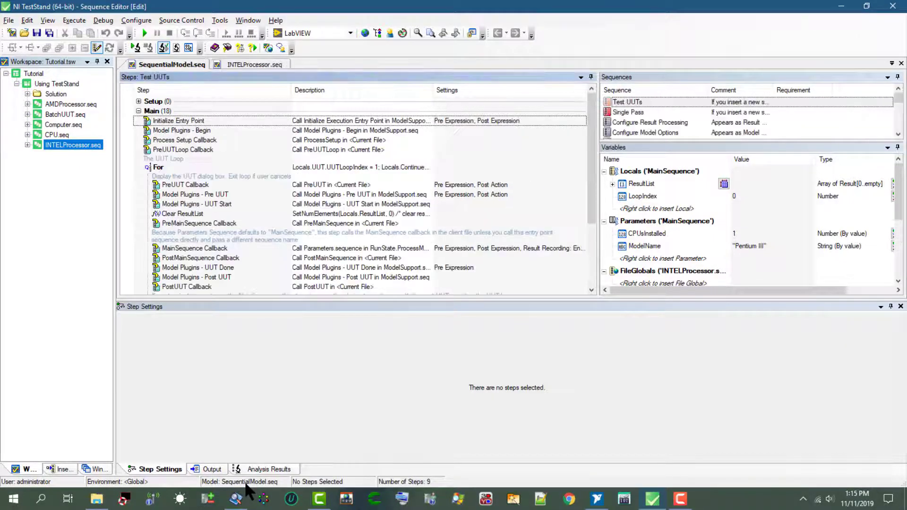
View the model's Test UUTs sequence, then return to INTELProcessor.seq's MainSequence.
left_click(627, 101)
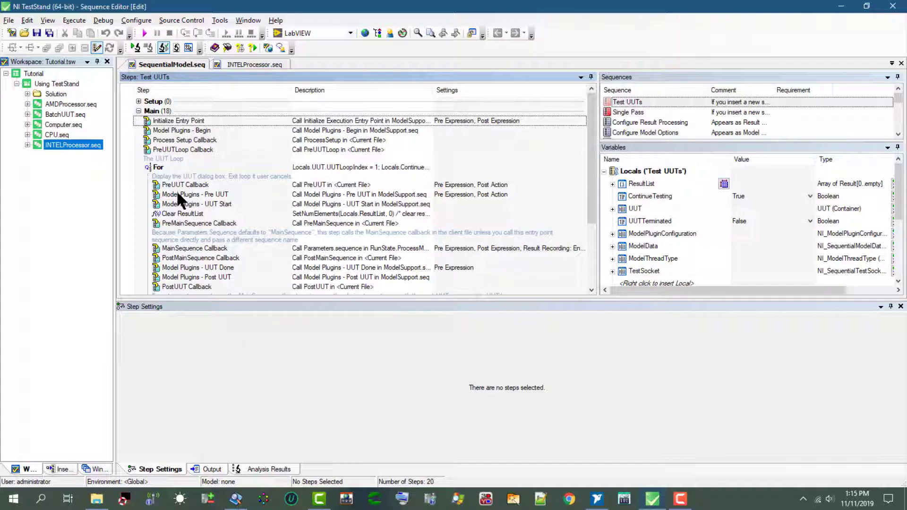
mouse_move(171, 157)
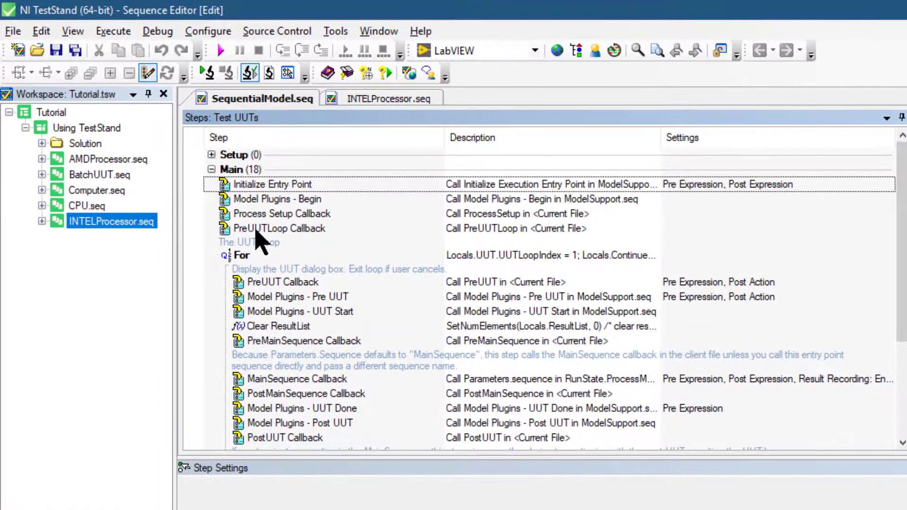
mouse_move(283, 332)
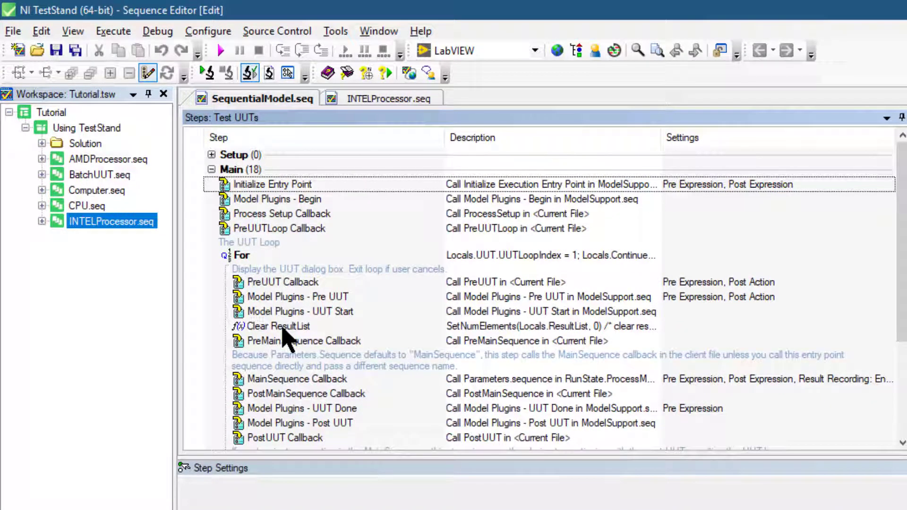
mouse_move(347, 150)
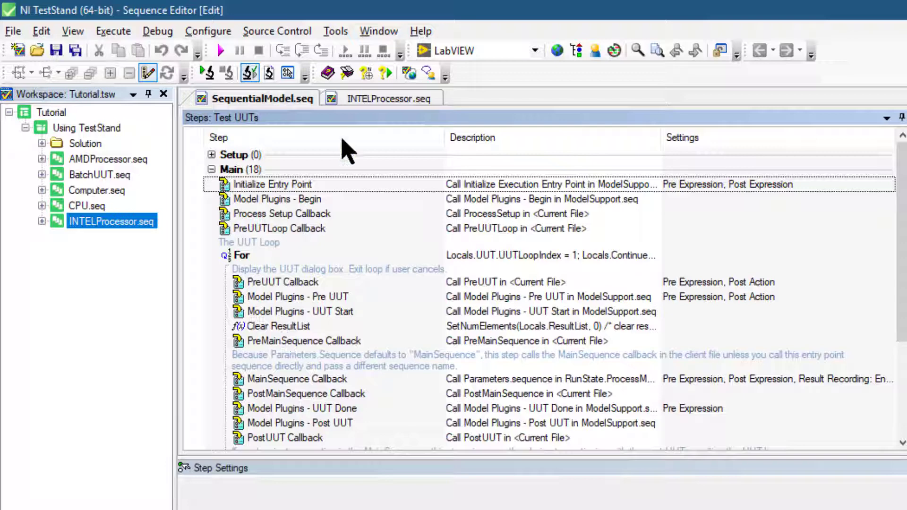
left_click(388, 98)
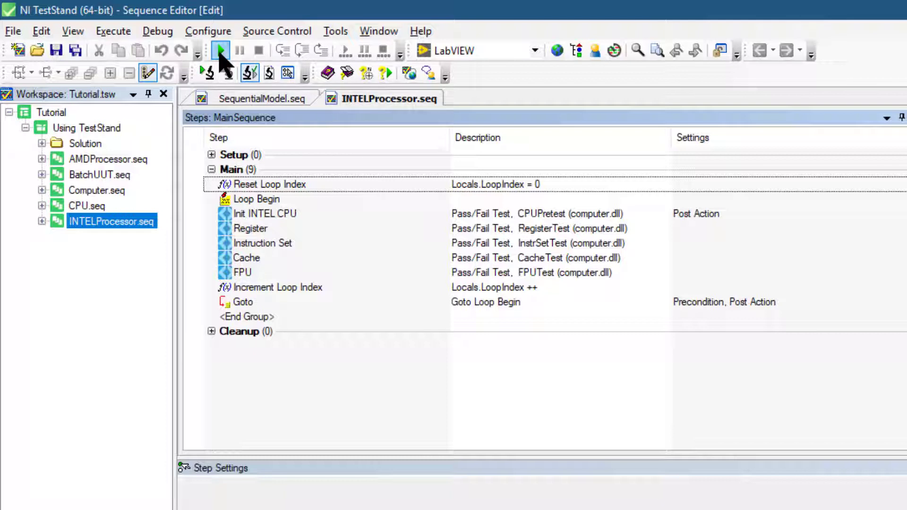
Start a Test UUTs run of INTELProcessor.seq with UUT serial number 1.
left_click(219, 51)
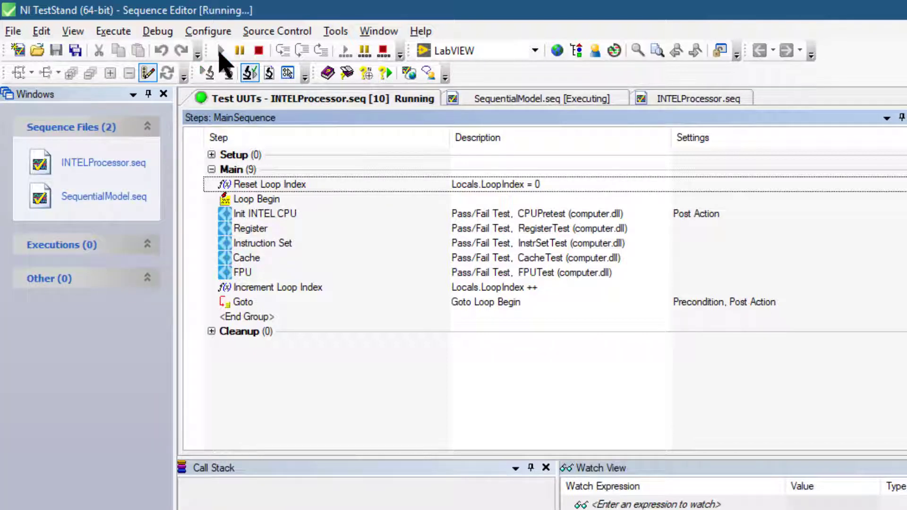
left_click(226, 51)
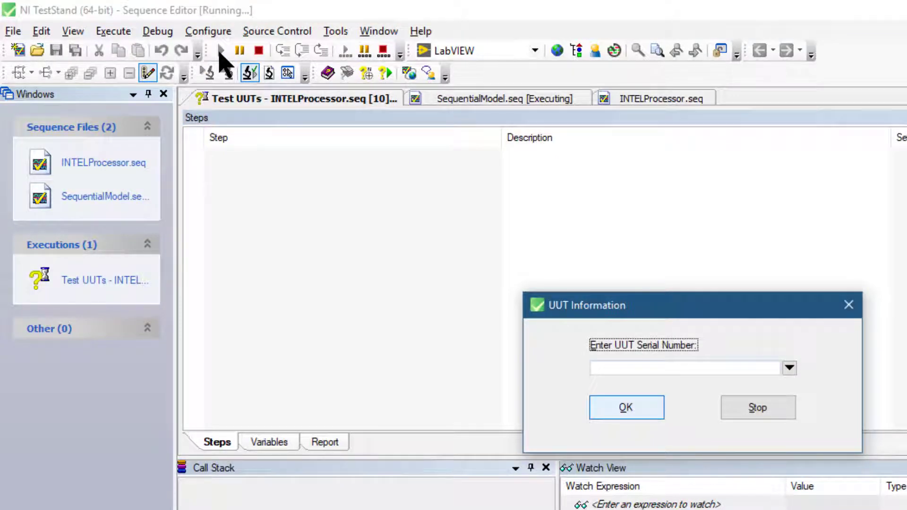
type("1")
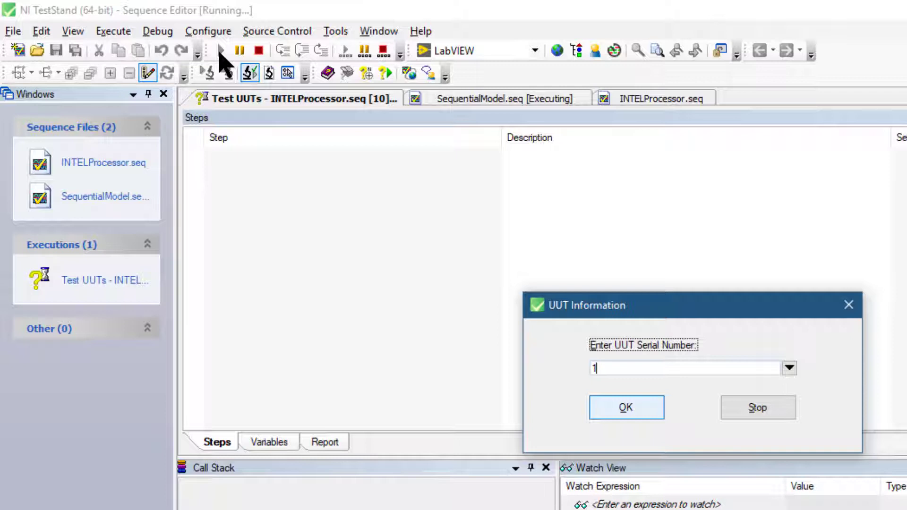
left_click(626, 407)
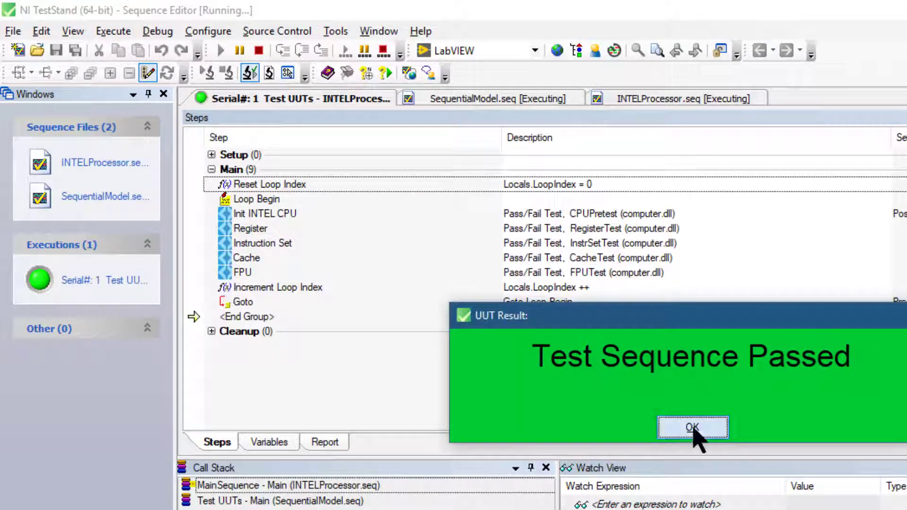
Acknowledge the Passed result and stop the loop so the UUT report for serial 1 appears.
left_click(692, 427)
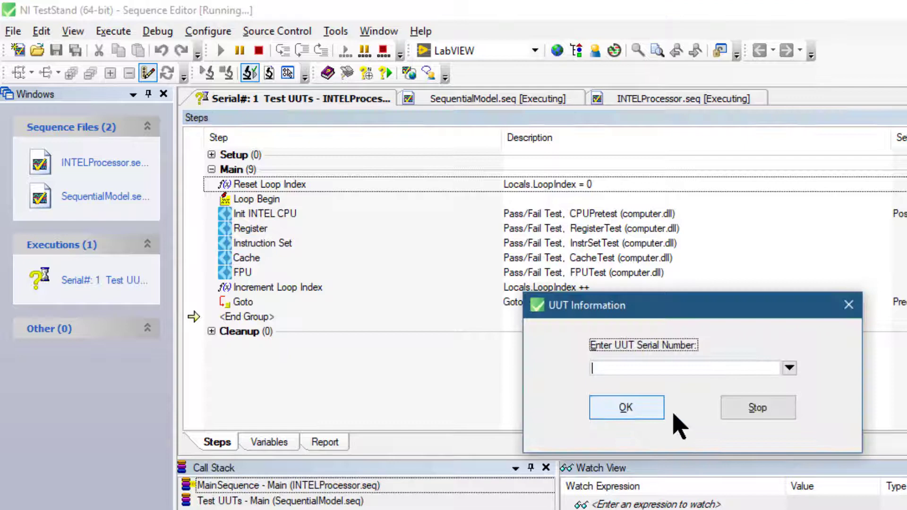
left_click(626, 407)
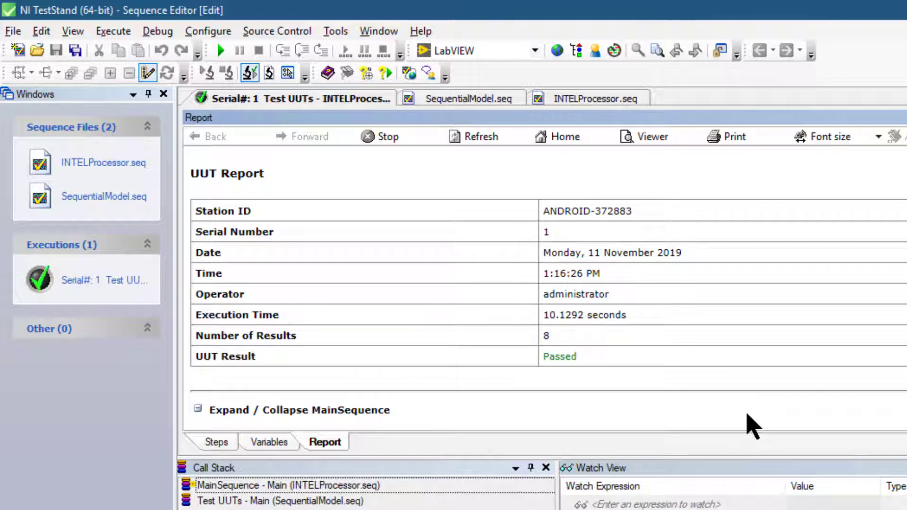
mouse_move(260, 315)
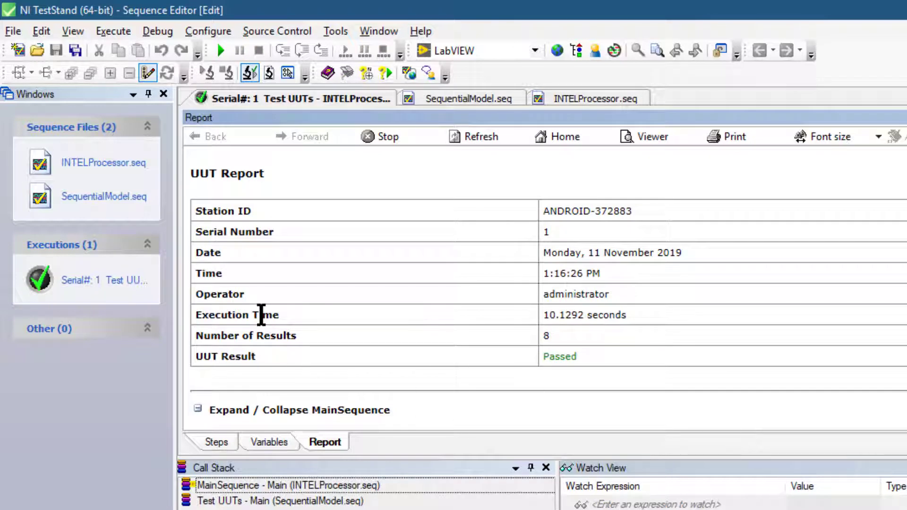
mouse_move(399, 320)
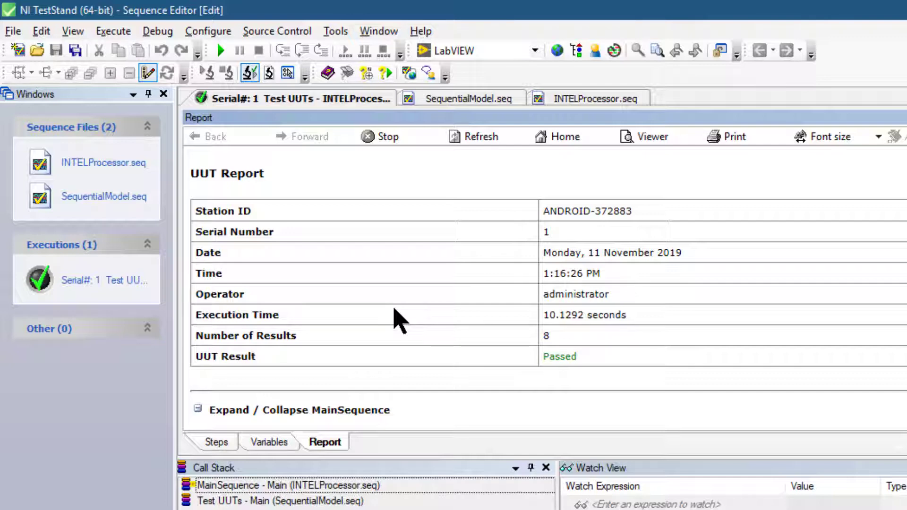
Return to INTELProcessor.seq's steps and review the Execute menu's run options.
left_click(588, 98)
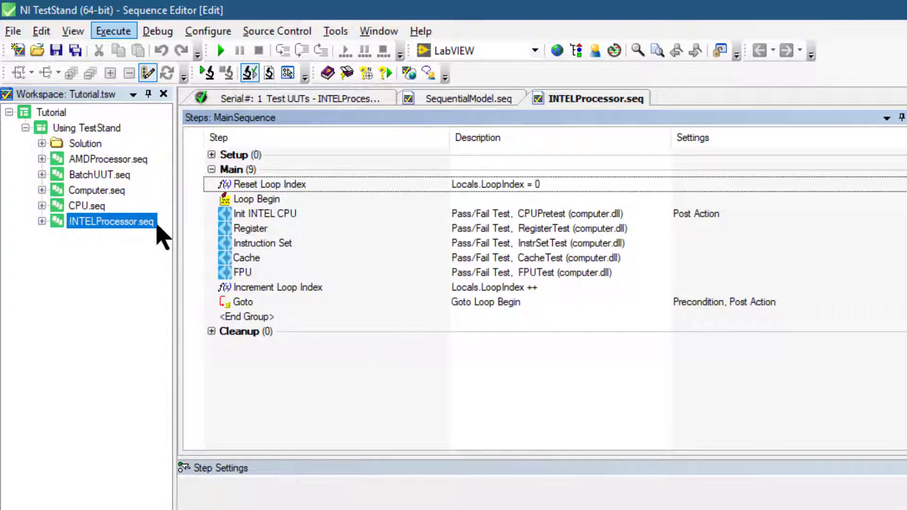
left_click(113, 31)
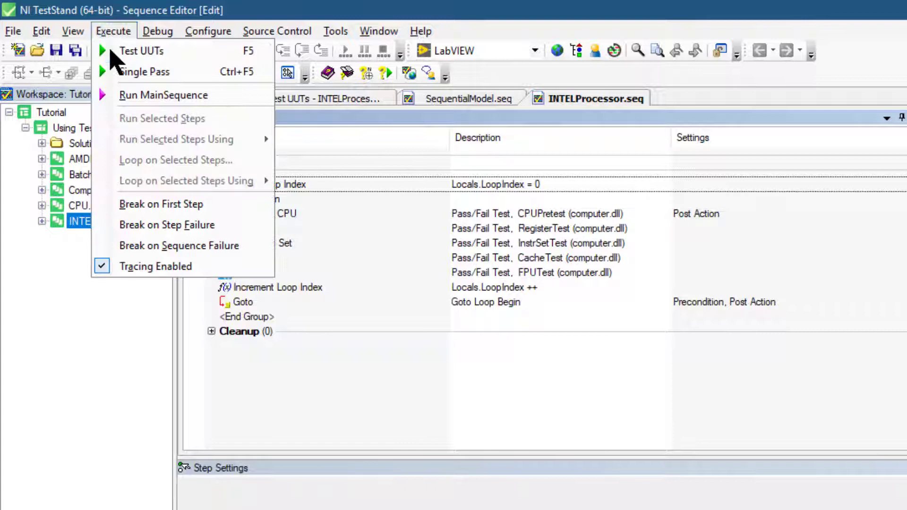
mouse_move(254, 364)
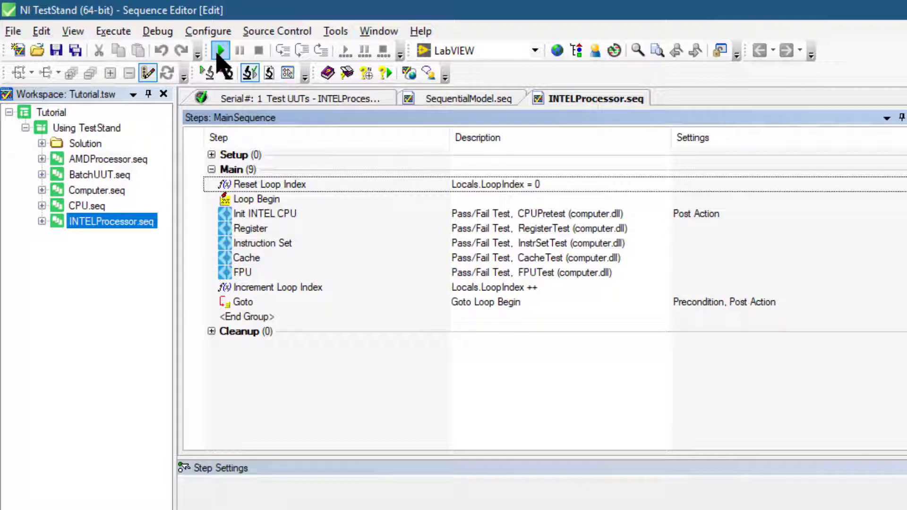
Start a second Test UUTs run of INTELProcessor.seq with serial number 1.
left_click(219, 50)
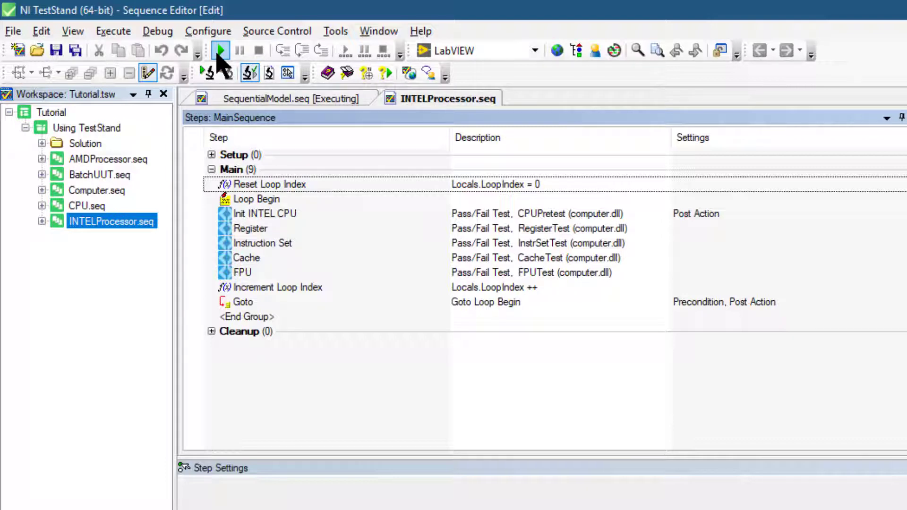
left_click(219, 51)
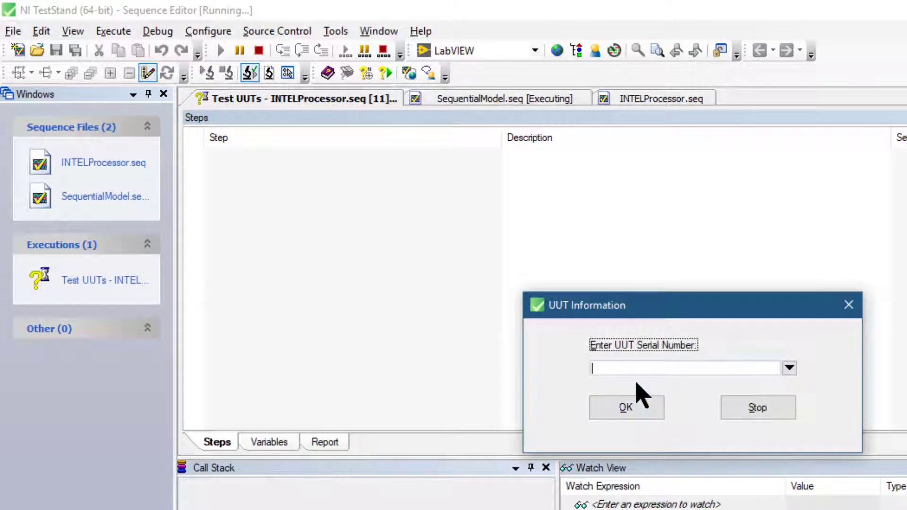
type("1")
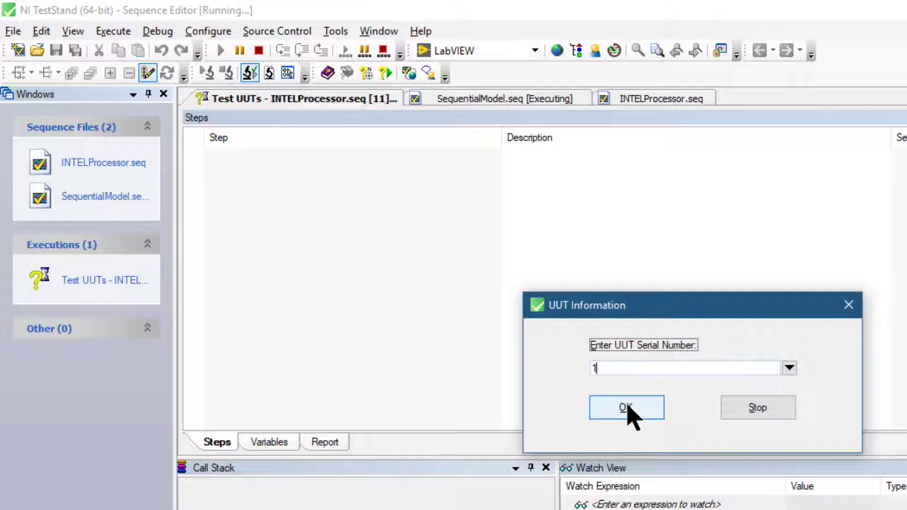
left_click(626, 407)
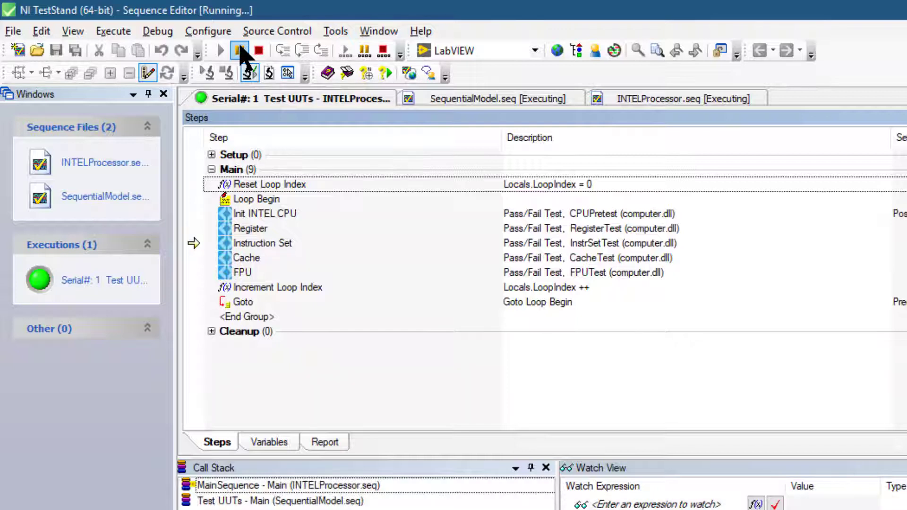
Pause the running execution at the Instruction Set step of INTELProcessor.seq.
left_click(240, 51)
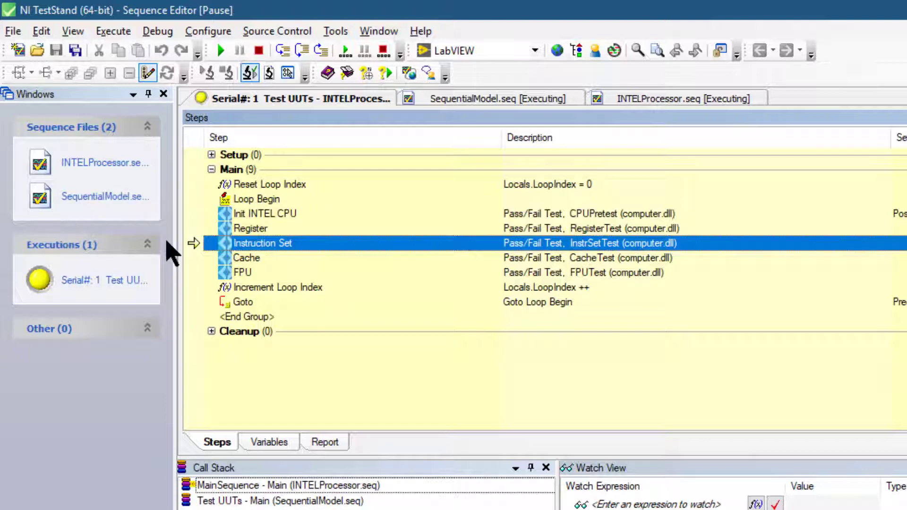
mouse_move(243, 257)
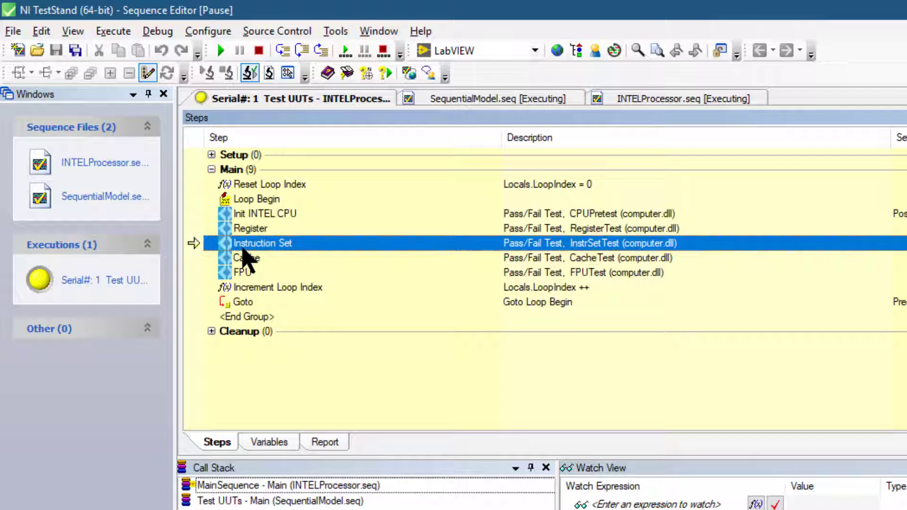
mouse_move(291, 72)
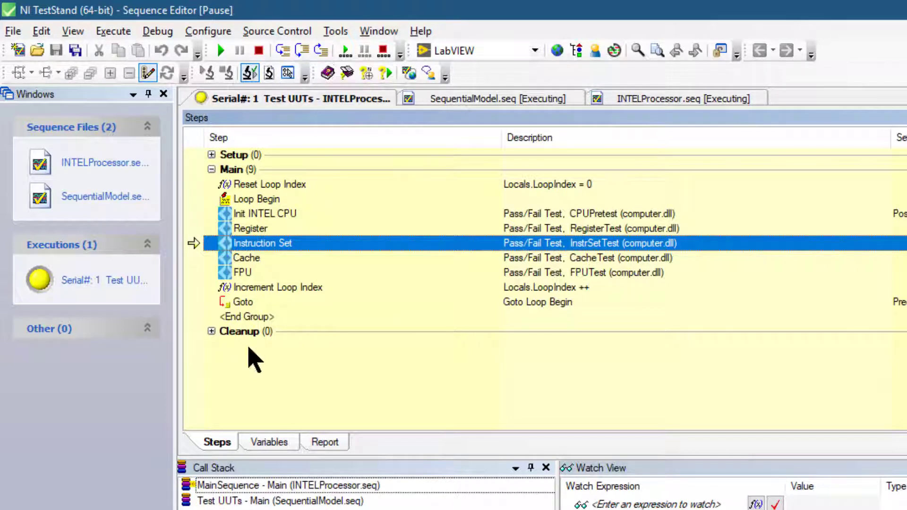
left_click(268, 442)
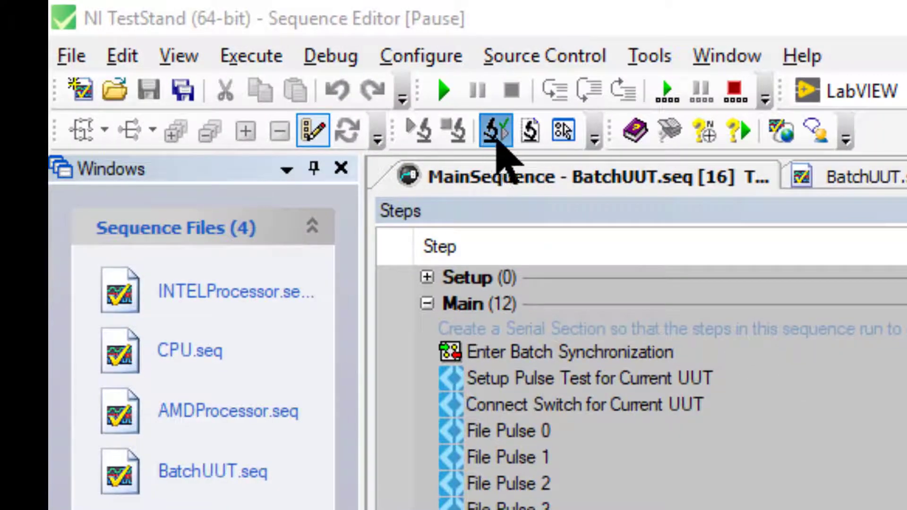
mouse_move(506, 32)
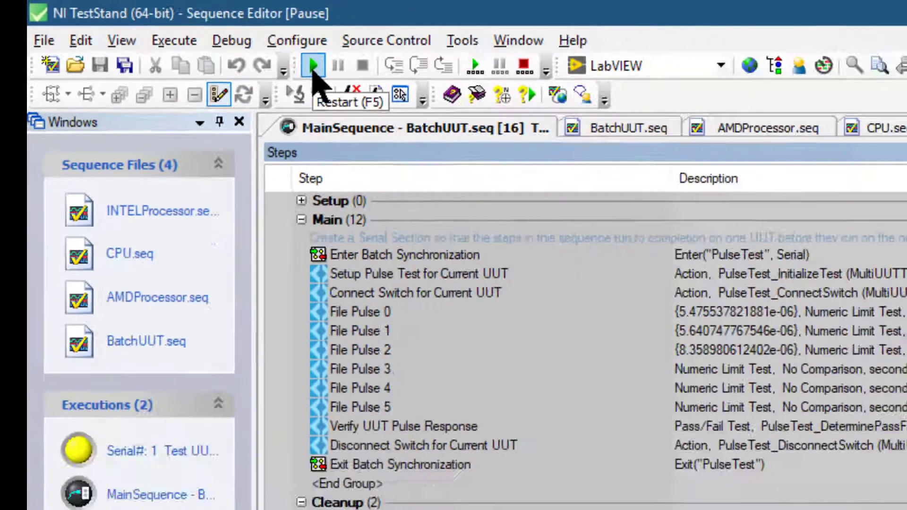
Restart the paused BatchUUT.seq MainSequence execution while the INTELProcessor test stays paused.
left_click(312, 65)
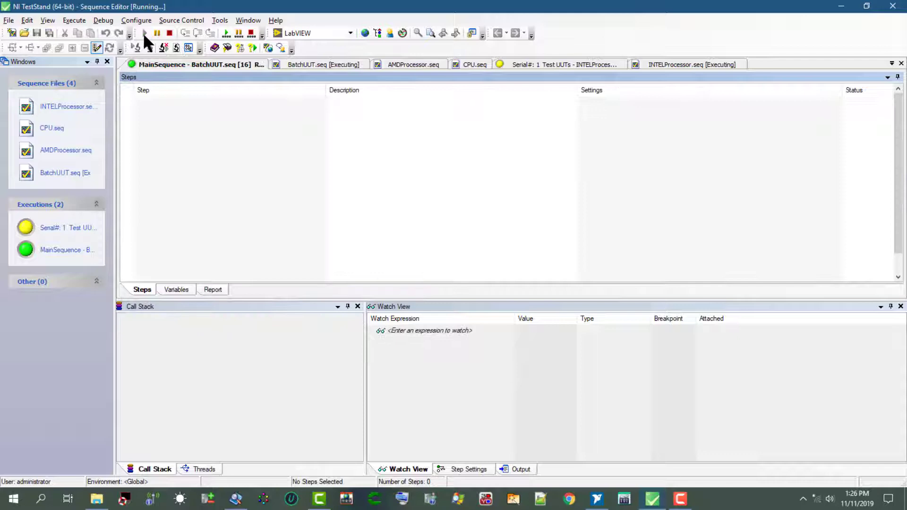